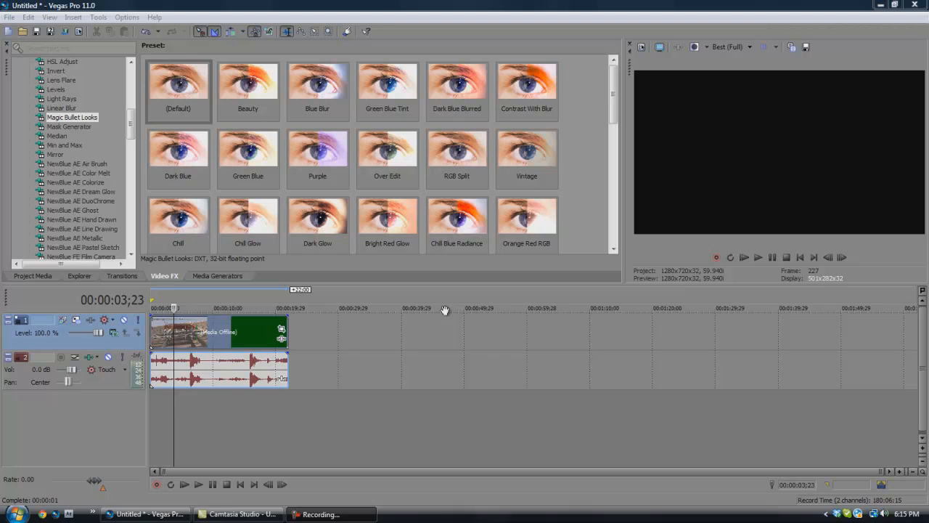
Step: Apply the (Default) Magic Bullet Looks preset to the selected gameplay clip
left_click(177, 87)
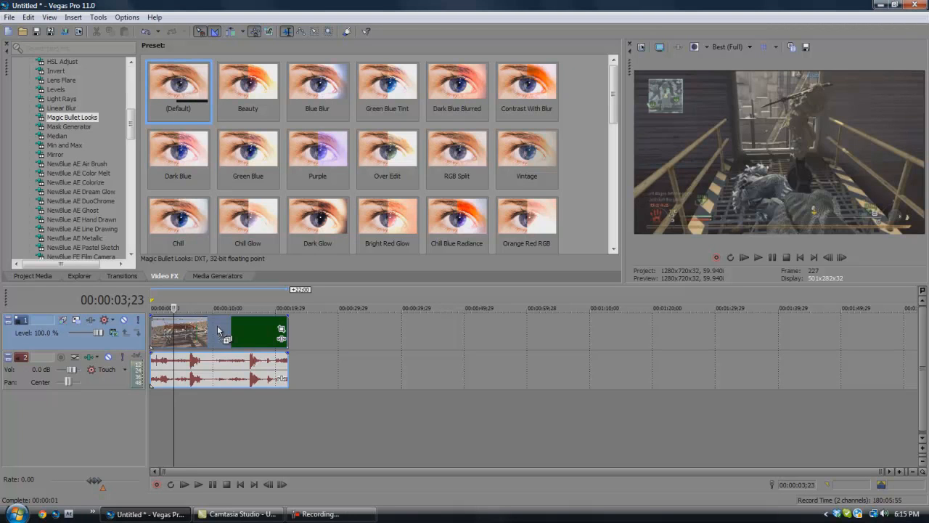
double_click(217, 331)
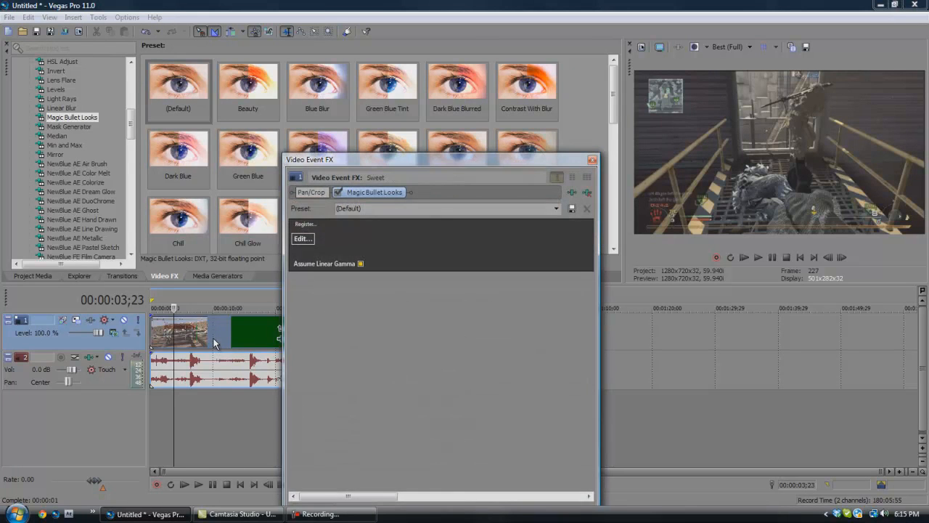
mouse_move(268, 281)
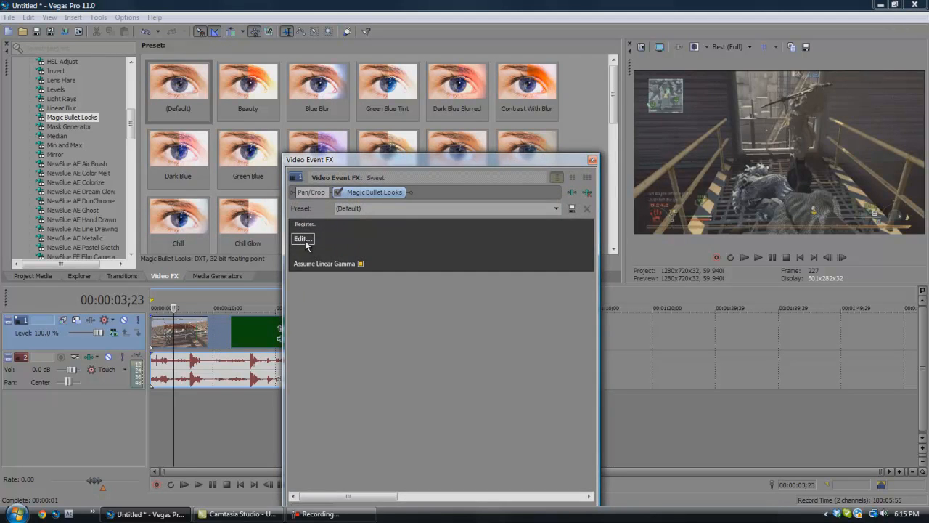
Step: Open LooksBuilder and add Chromatic Aberration from the Post tools with Red/Cyan at +3
left_click(302, 239)
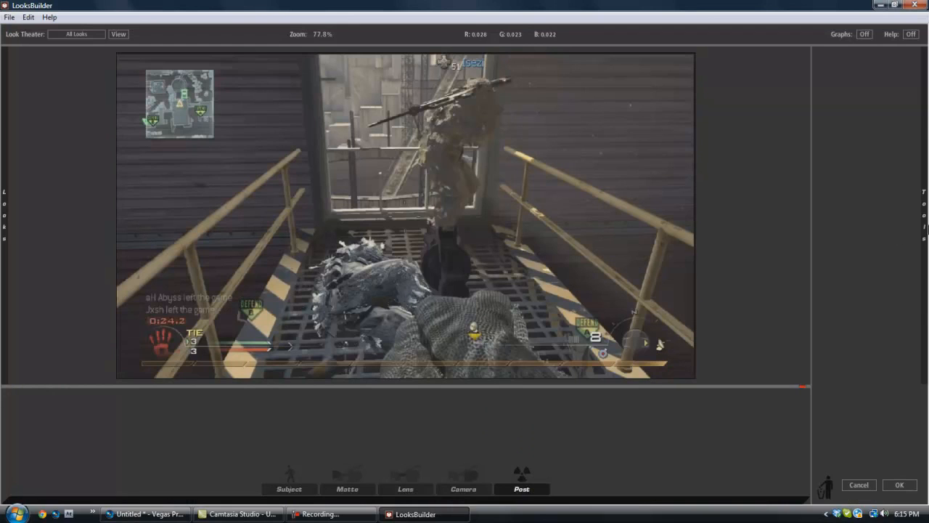
left_click(521, 484)
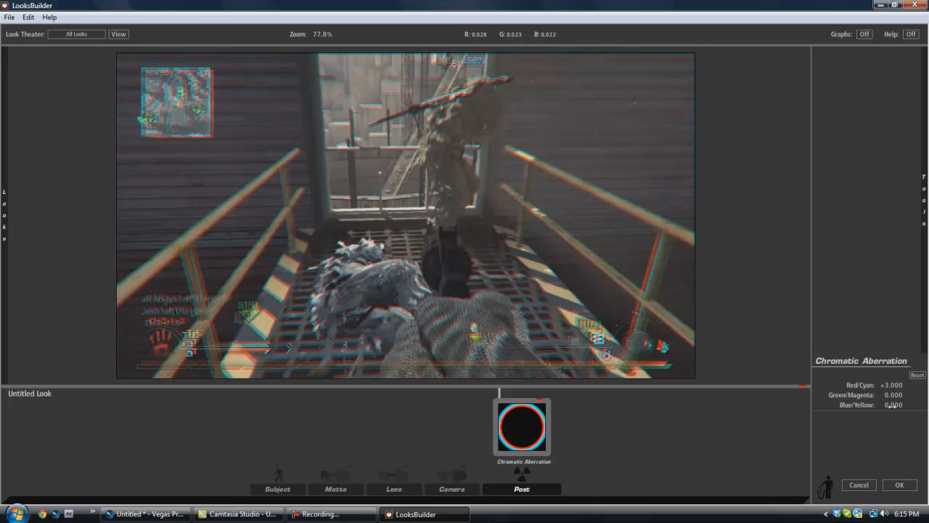
Step: Set the Chromatic Aberration Blue/Yellow shift to -3
left_click(891, 404)
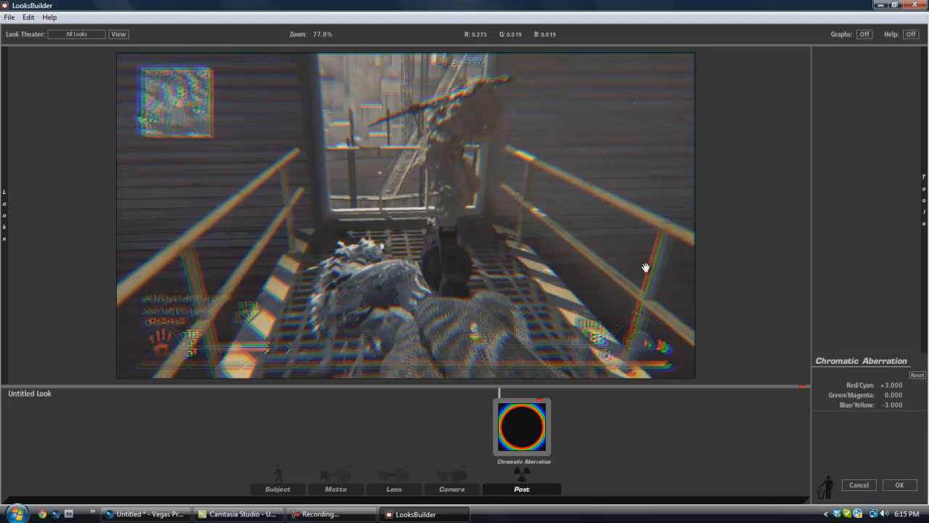
mouse_move(196, 346)
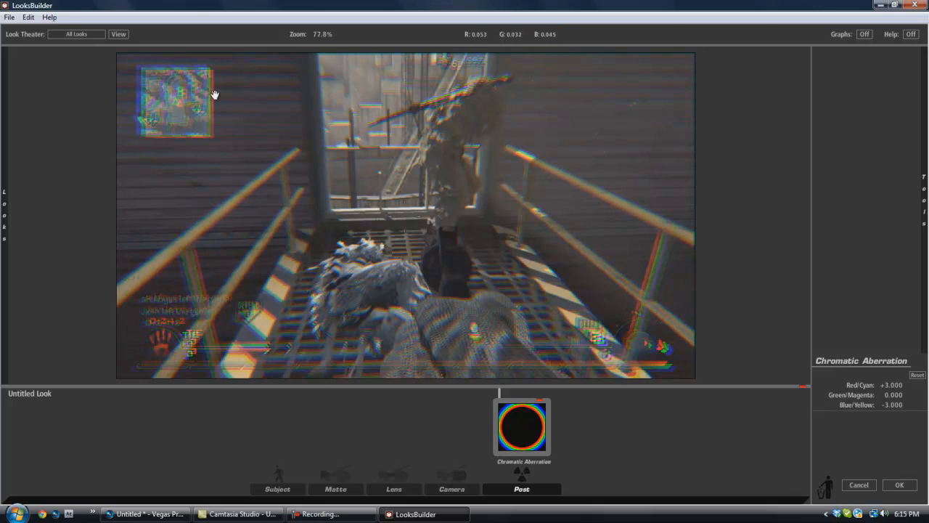
mouse_move(266, 152)
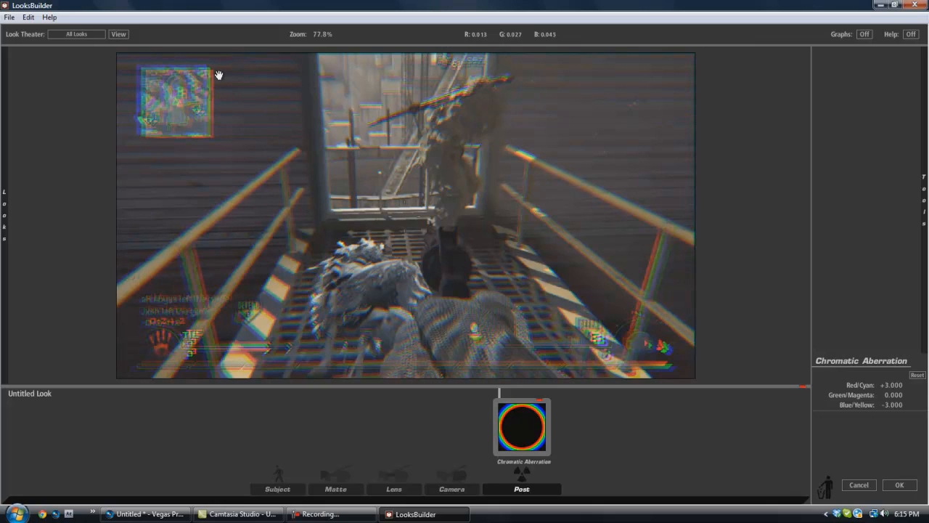
mouse_move(401, 91)
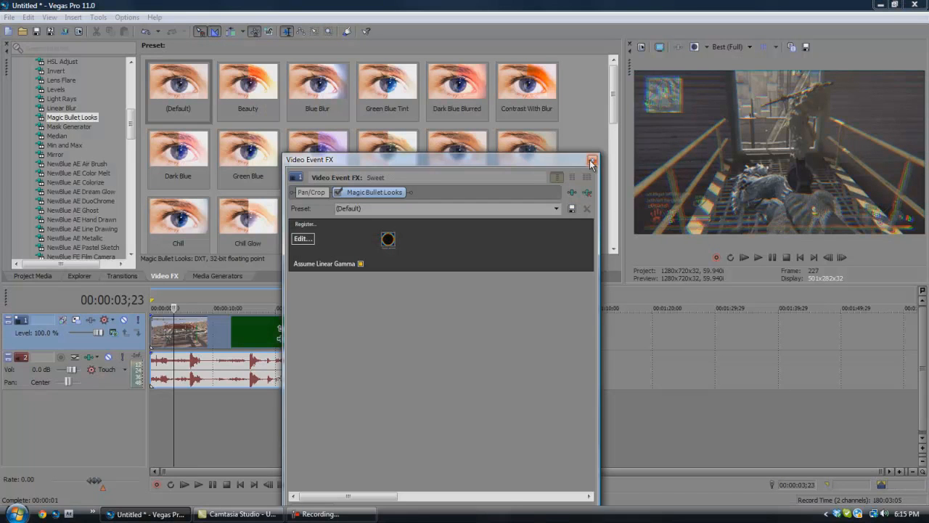
Step: Close the Video Event FX window and review the RGB-split preview
left_click(590, 159)
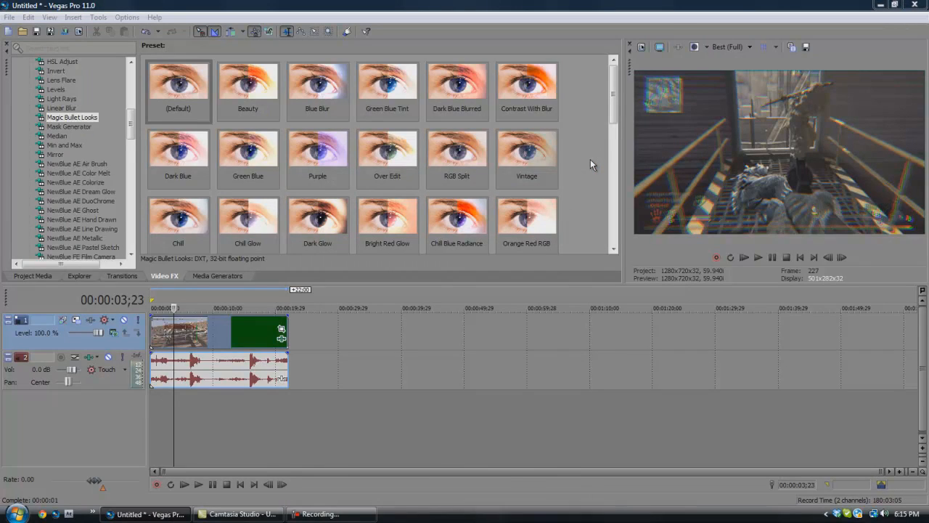
mouse_move(348, 271)
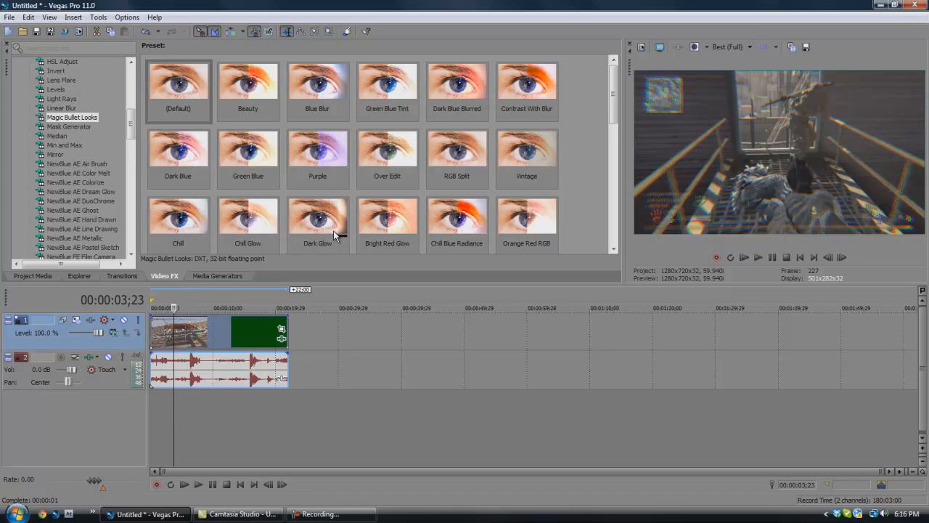
left_click(317, 217)
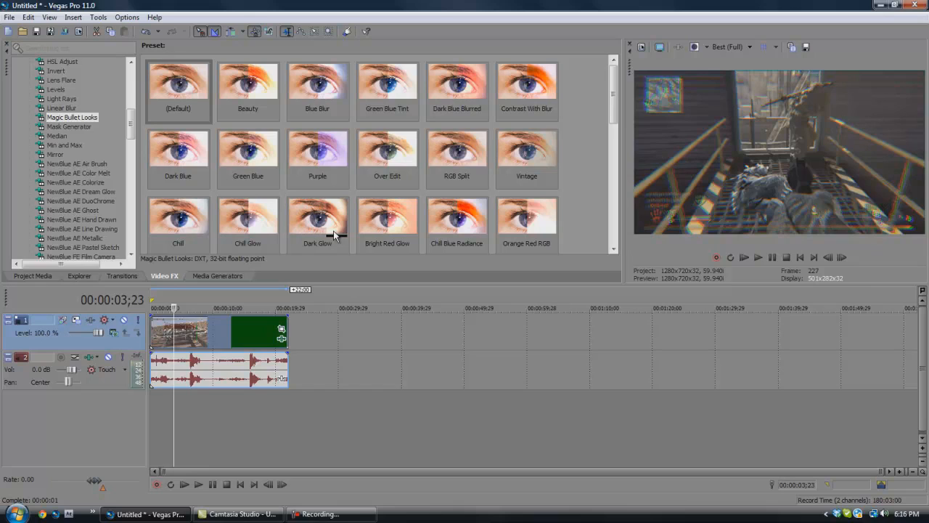
left_click(318, 217)
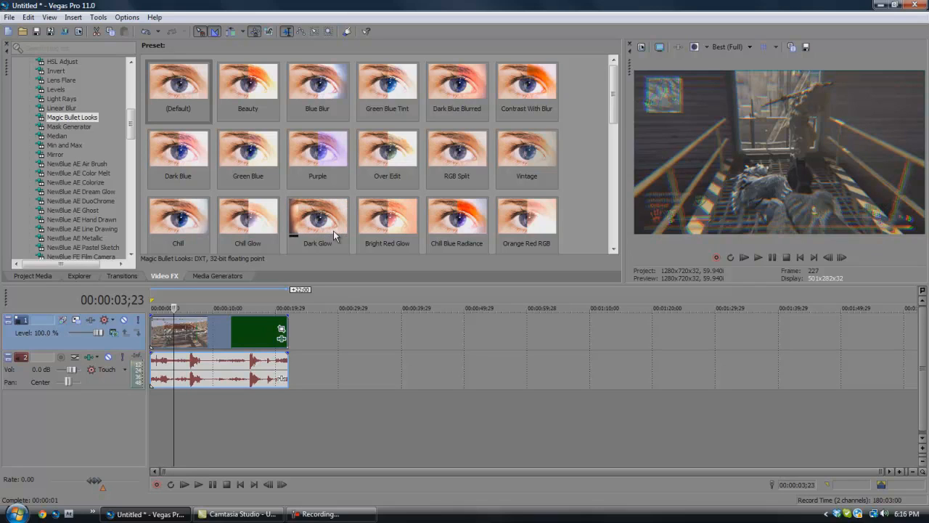
left_click(317, 218)
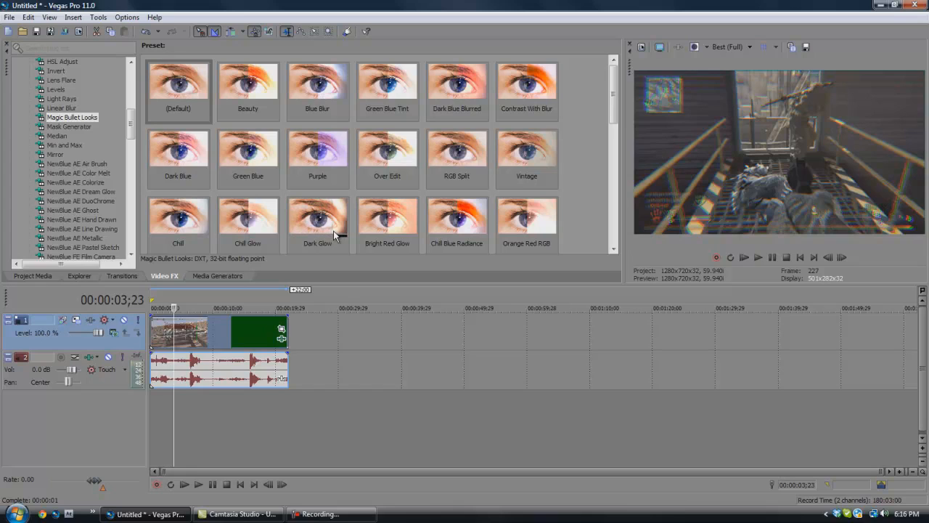
left_click(317, 217)
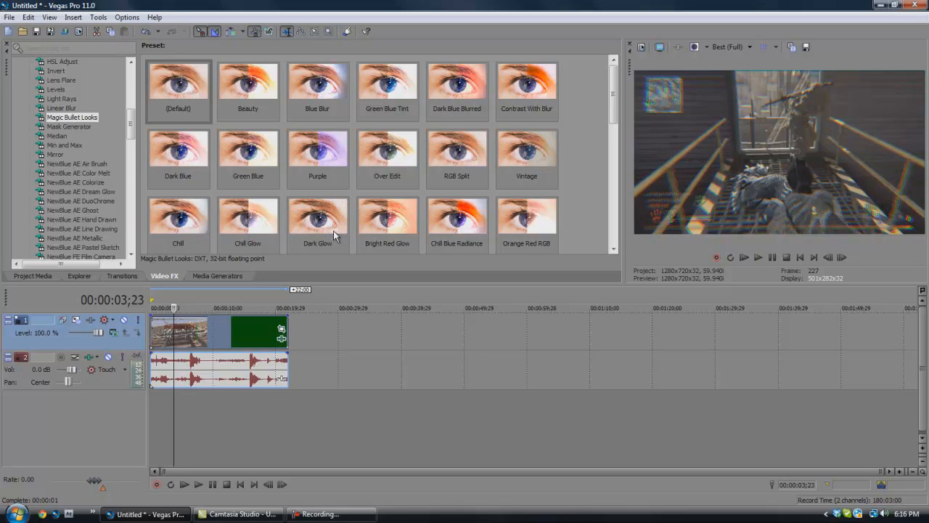
left_click(317, 218)
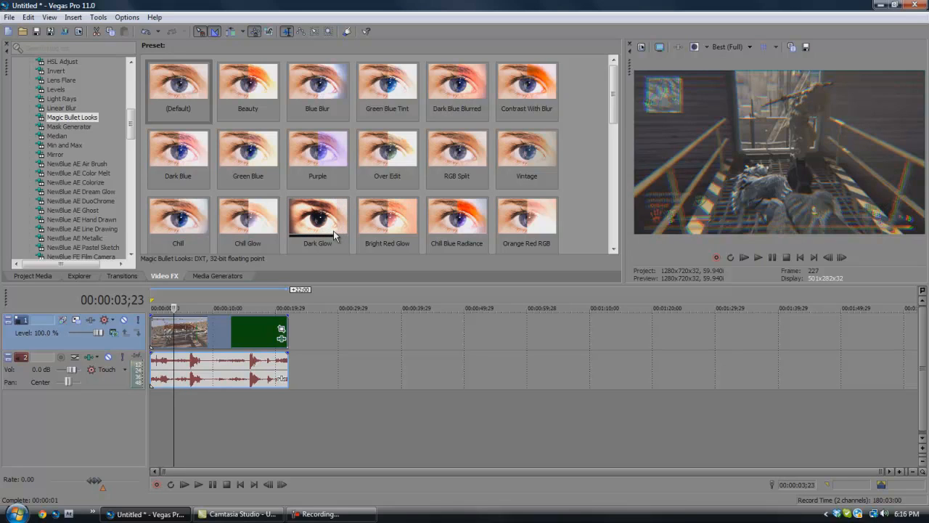